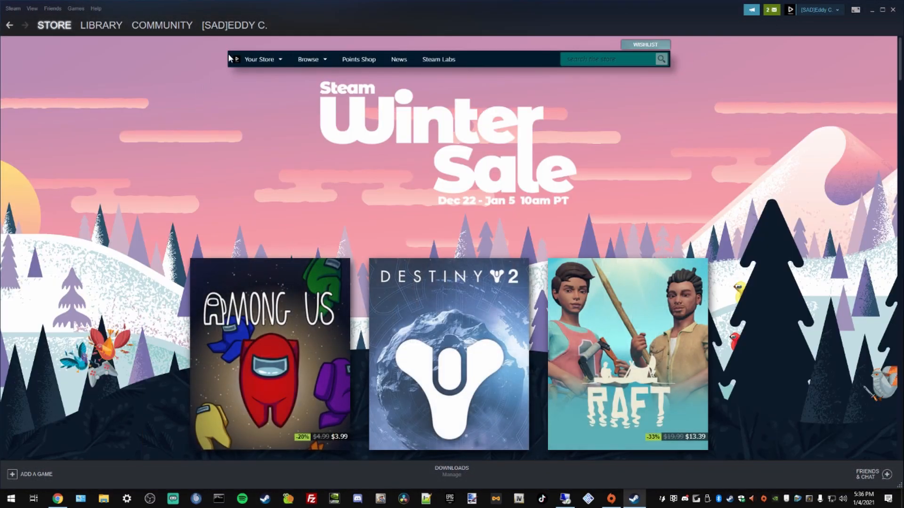
# Step: Go from the store front to your own Steam community profile page
pyautogui.click(234, 24)
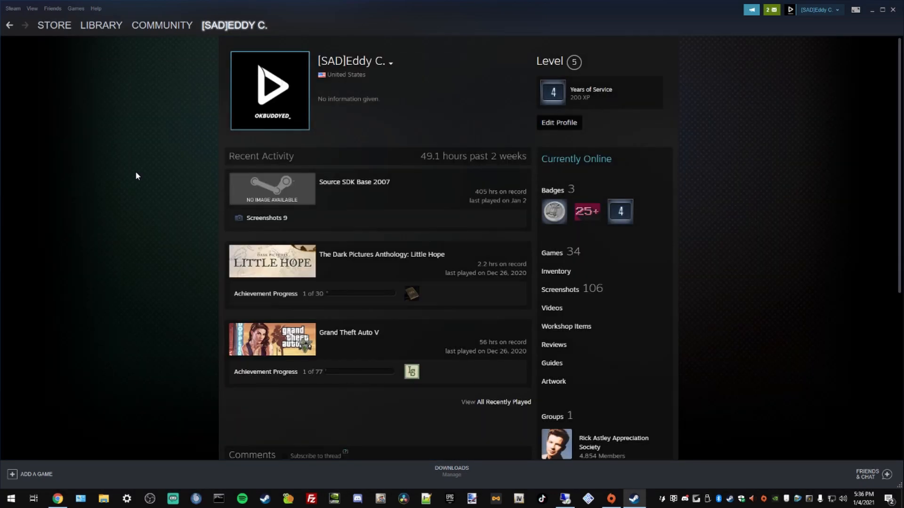
pyautogui.moveTo(9, 40)
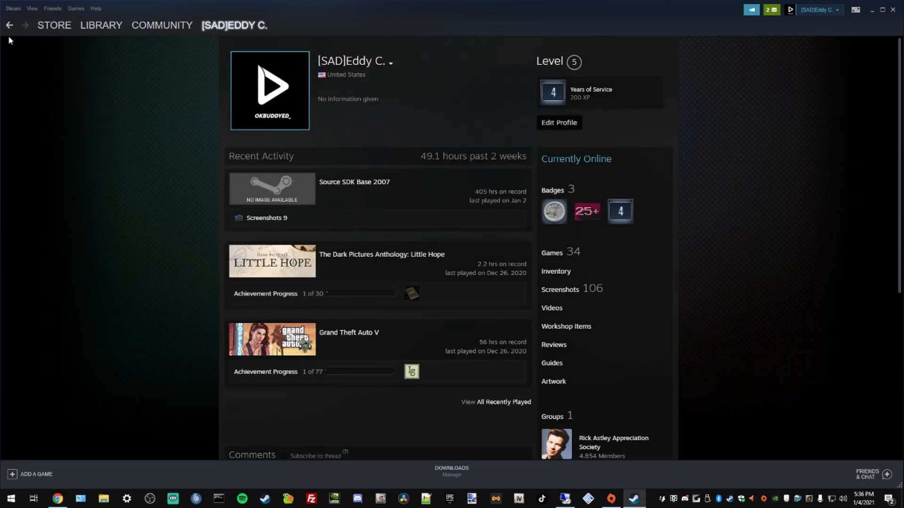
pyautogui.moveTo(146, 51)
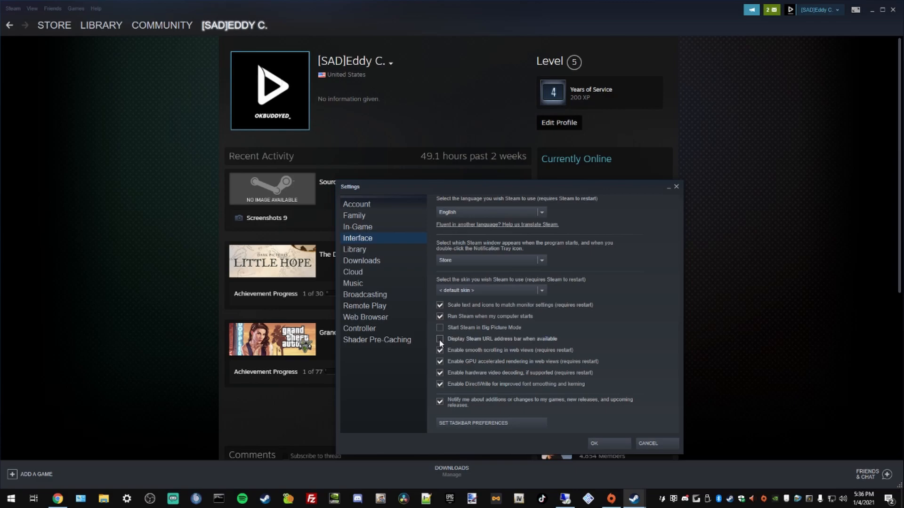
# Step: Enable 'Display Steam URL address bar when available' in Settings > Interface
pyautogui.click(439, 339)
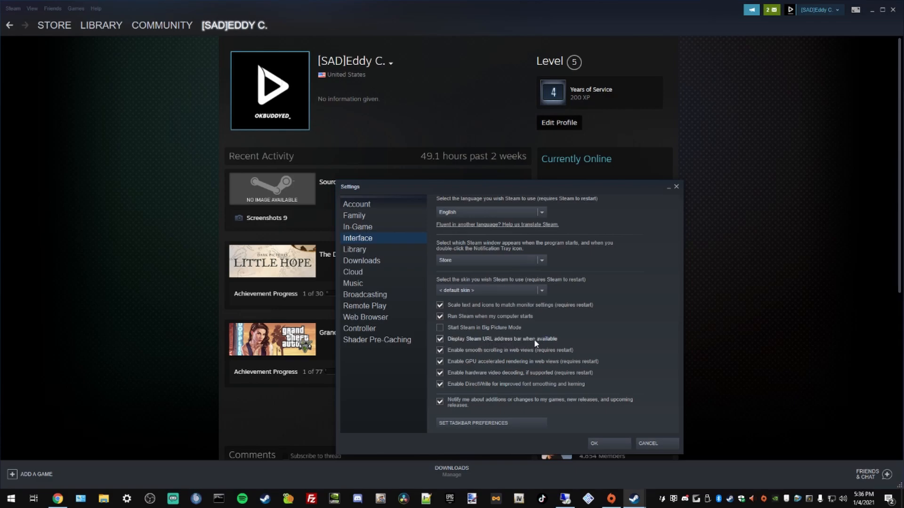
pyautogui.moveTo(448, 344)
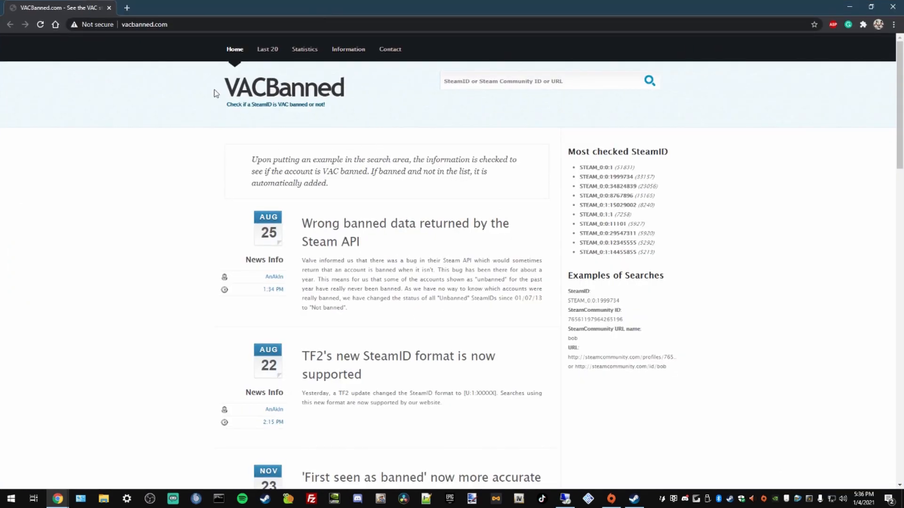
pyautogui.moveTo(352, 103)
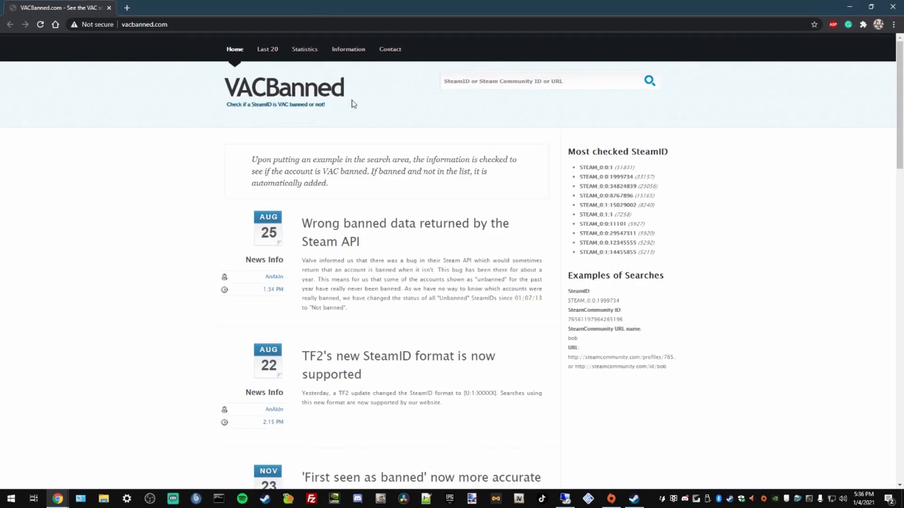
pyautogui.click(530, 81)
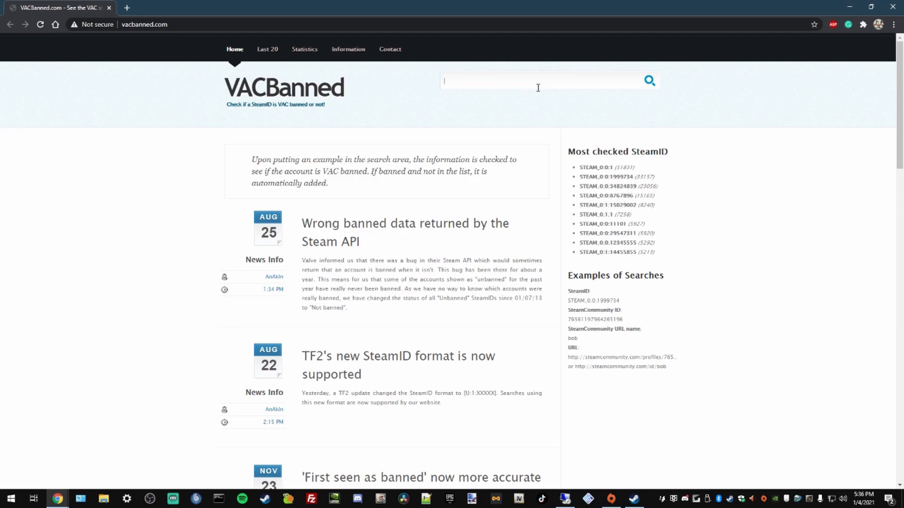
pyautogui.write('https://steamcommunity.com/profiles/76561198313502470/')
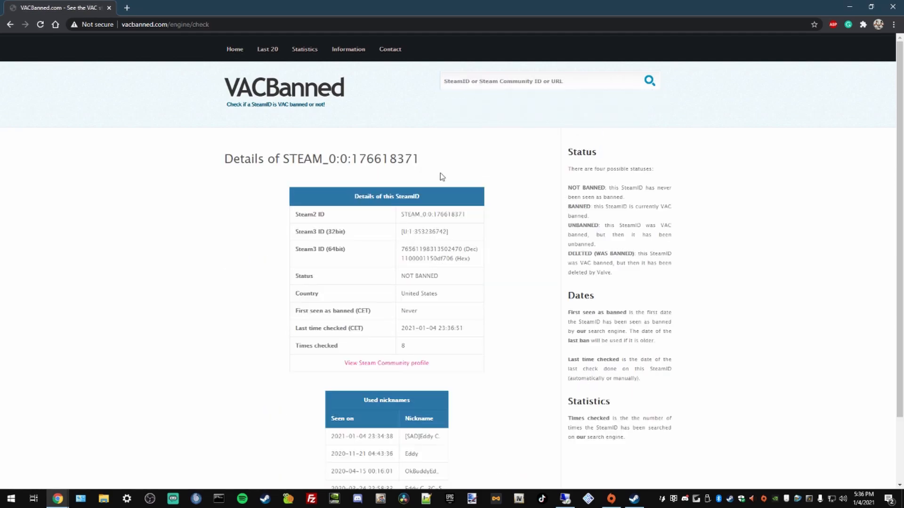
pyautogui.moveTo(222, 156)
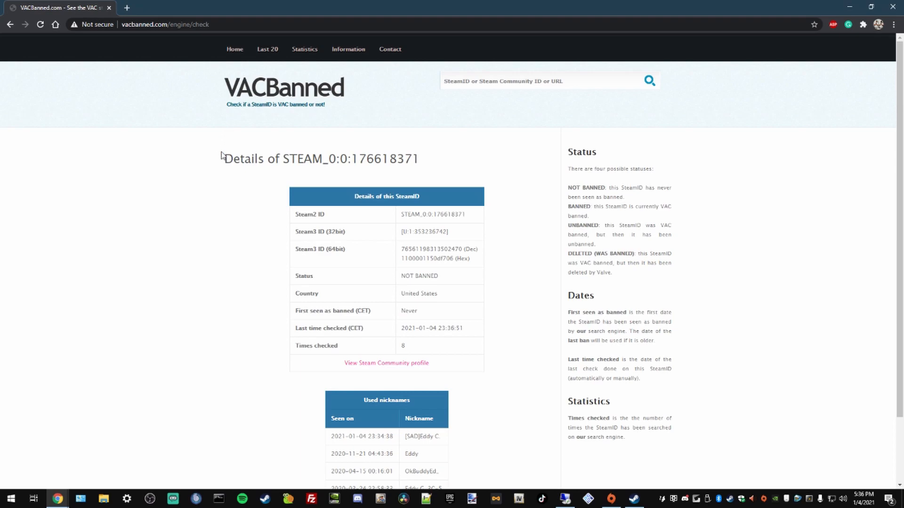
pyautogui.moveTo(325, 199)
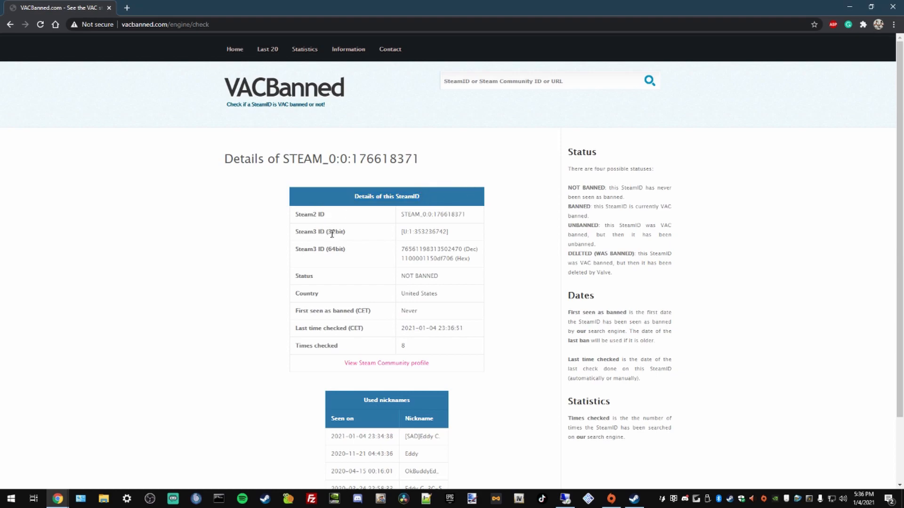
pyautogui.moveTo(291, 260)
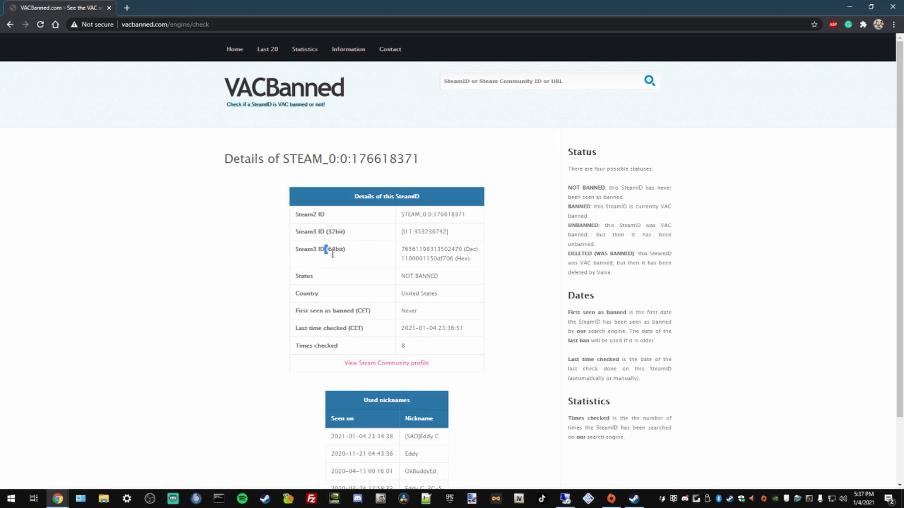
# Step: Select the hex Steam3 ID (64bit) value and copy it
pyautogui.doubleClick(406, 259)
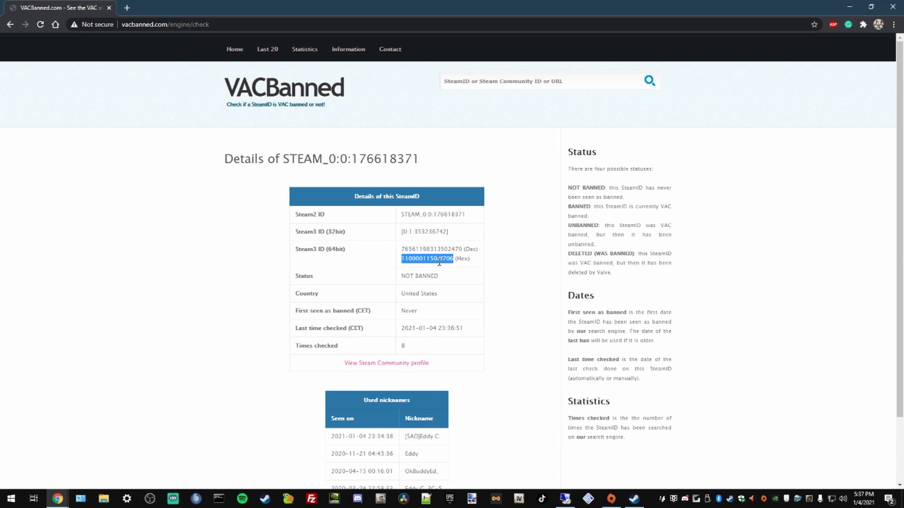
pyautogui.rightClick(361, 280)
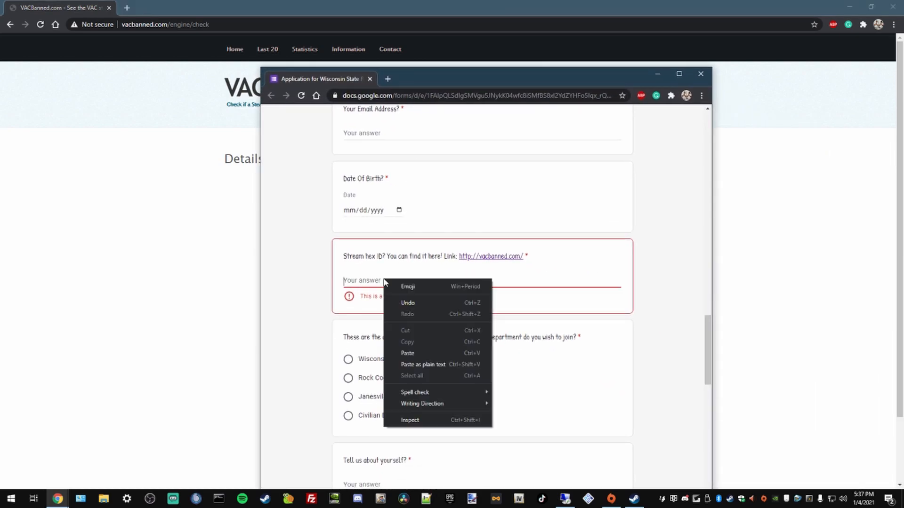
# Step: Paste the copied hex Steam ID into the 'Stream hex ID?' answer field
pyautogui.click(406, 353)
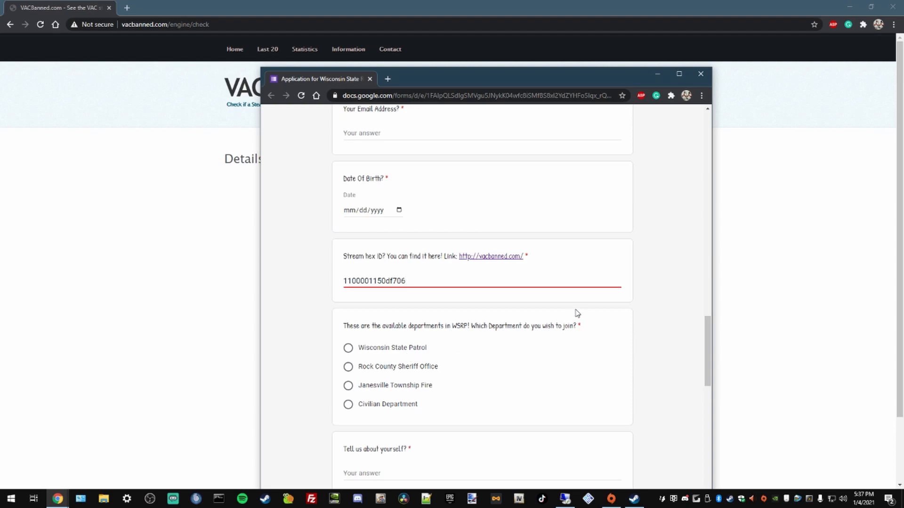